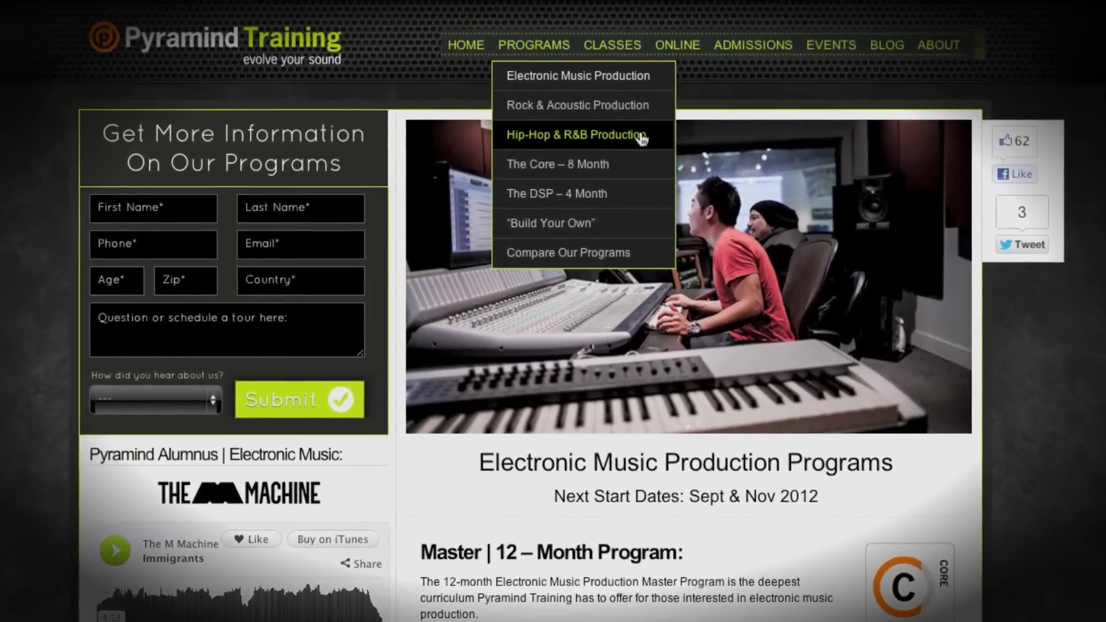
scroll("down", 3)
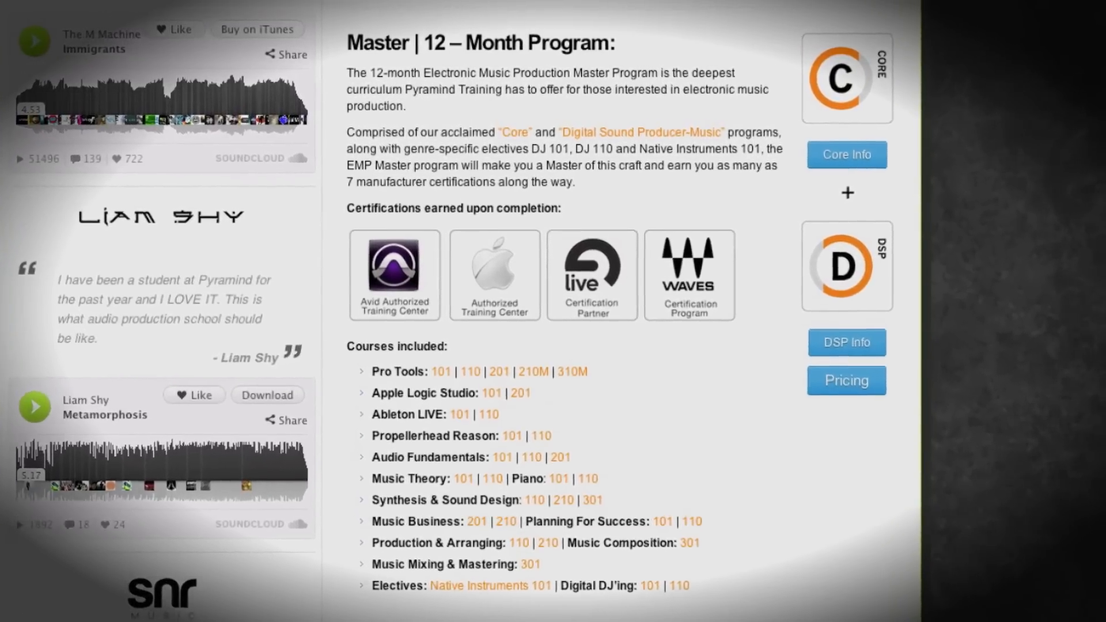